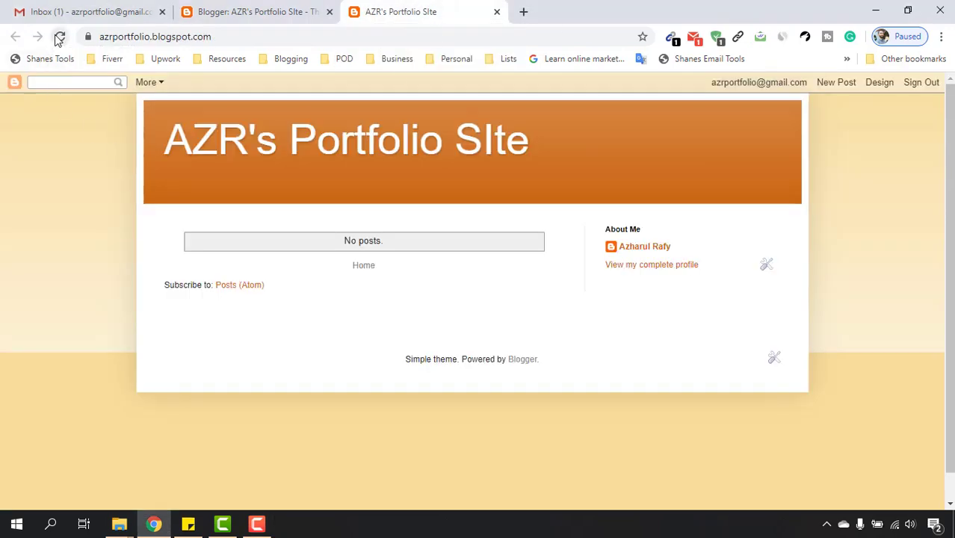
Step: Reload the blog, browse the new portfolio theme and select the John Smith hero name text
{"action": "left_click", "coordinate": [59, 36]}
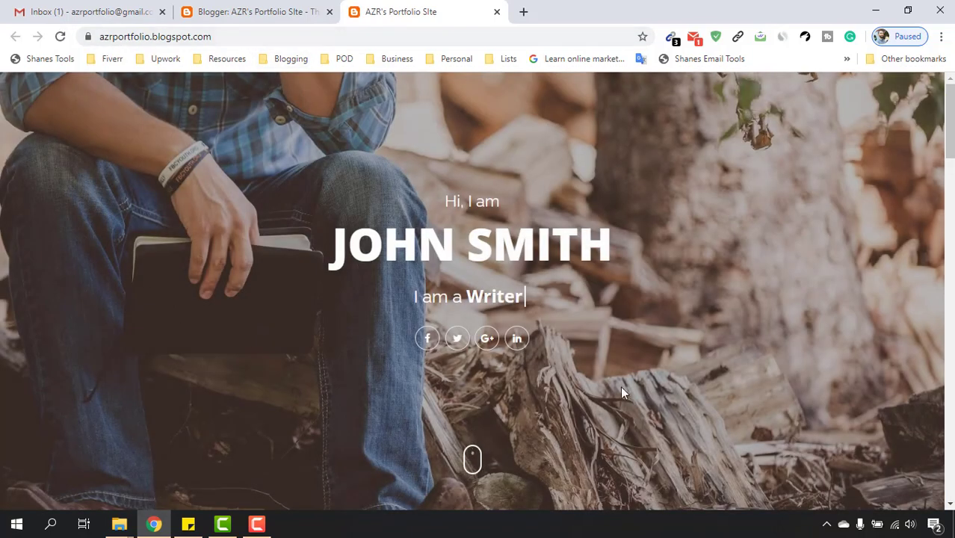
{"action": "scroll", "scroll_direction": "down", "scroll_amount": 3}
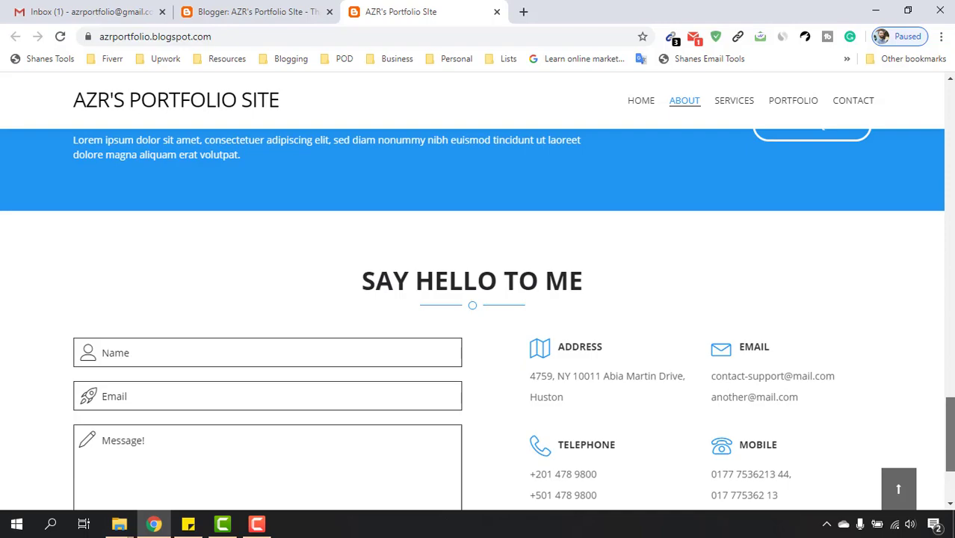
{"action": "scroll", "scroll_direction": "up", "scroll_amount": 3}
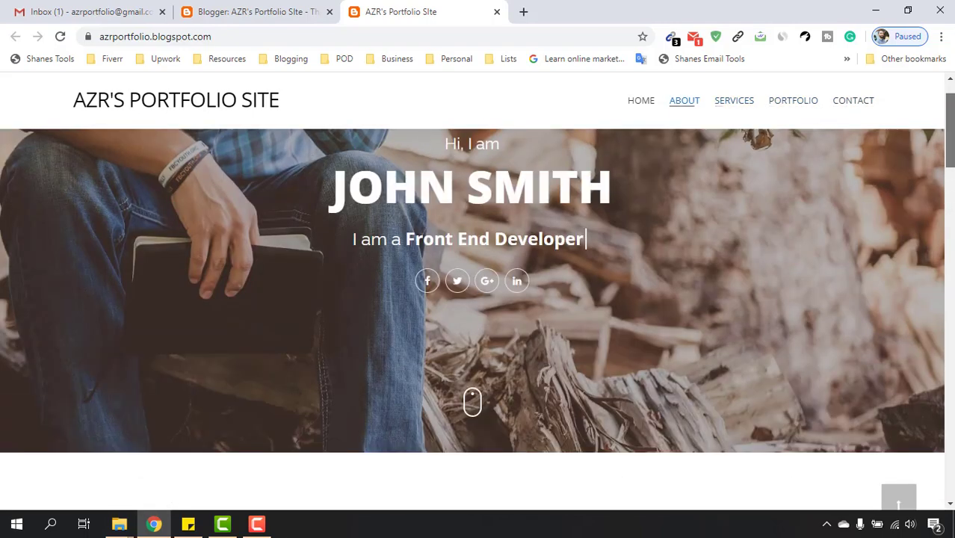
{"action": "scroll", "scroll_direction": "down", "scroll_amount": 3}
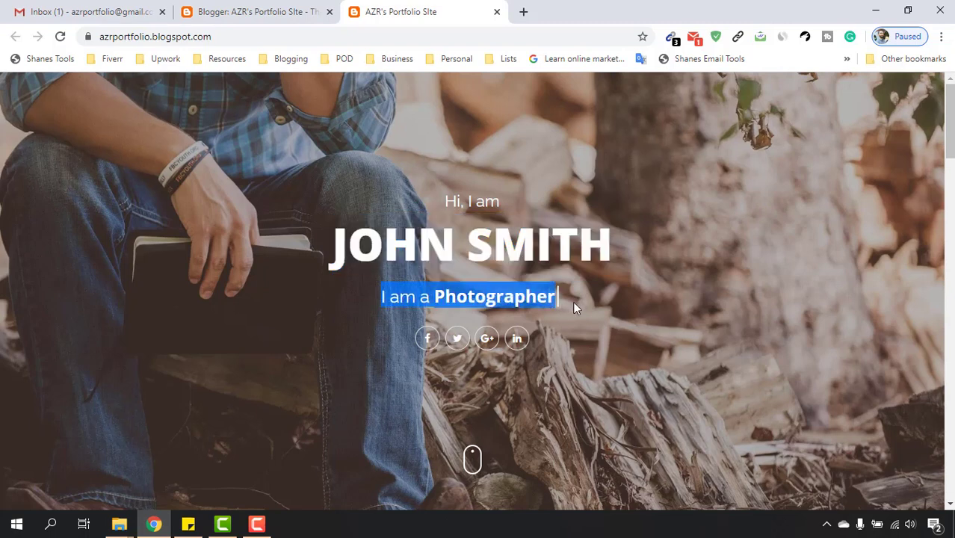
{"action": "left_click", "coordinate": [526, 308]}
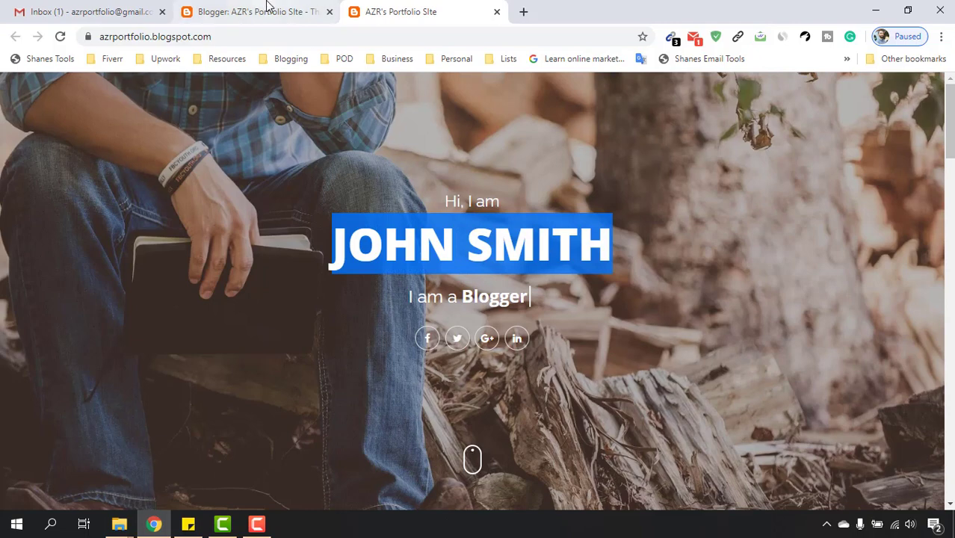
Step: In Theme > Edit HTML, search the theme code for the pasted JOHN SMITH name
{"action": "left_click", "coordinate": [254, 12]}
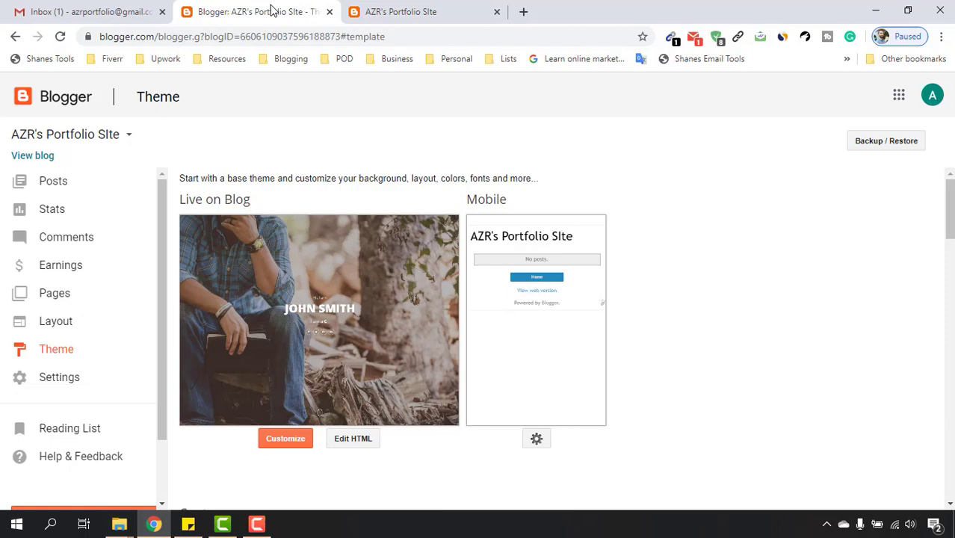
{"action": "mouse_move", "coordinate": [353, 440]}
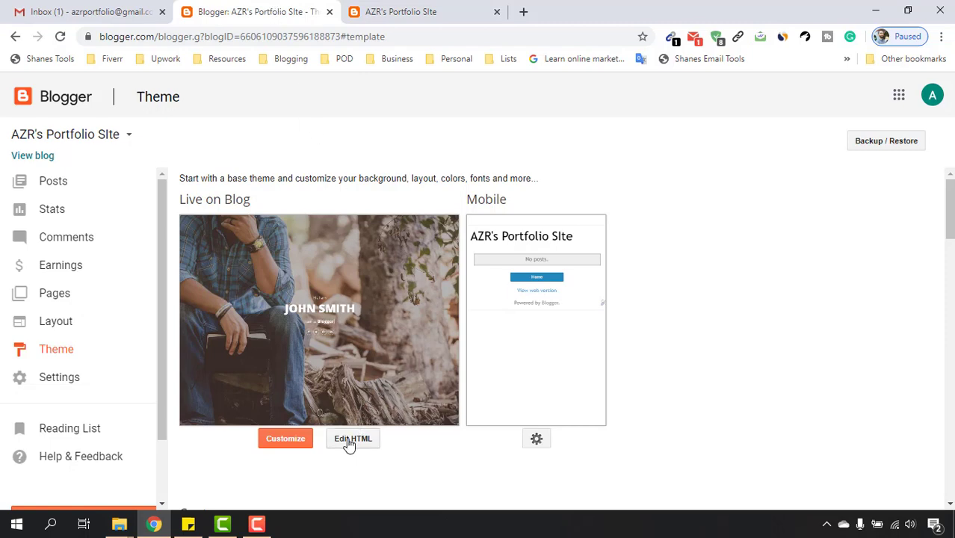
{"action": "left_click", "coordinate": [353, 438]}
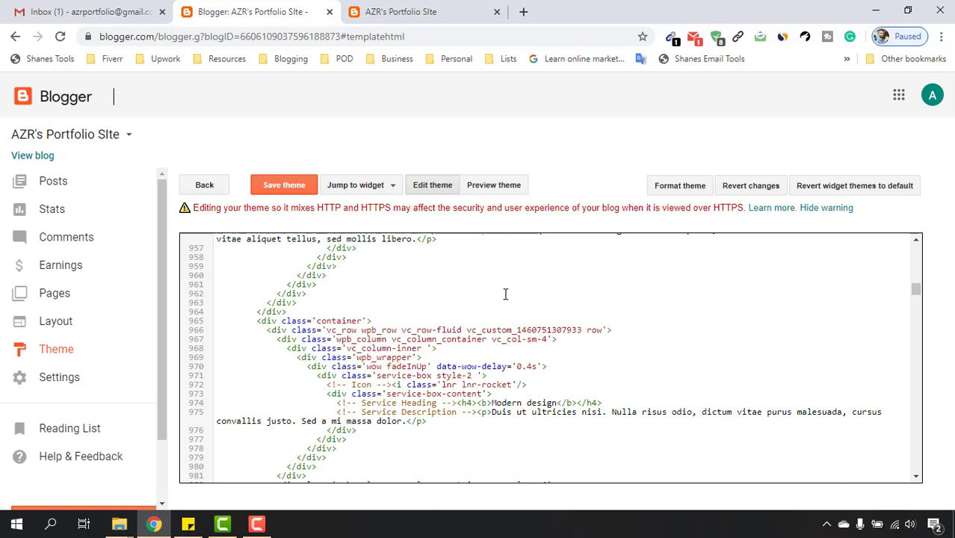
{"action": "mouse_move", "coordinate": [269, 238]}
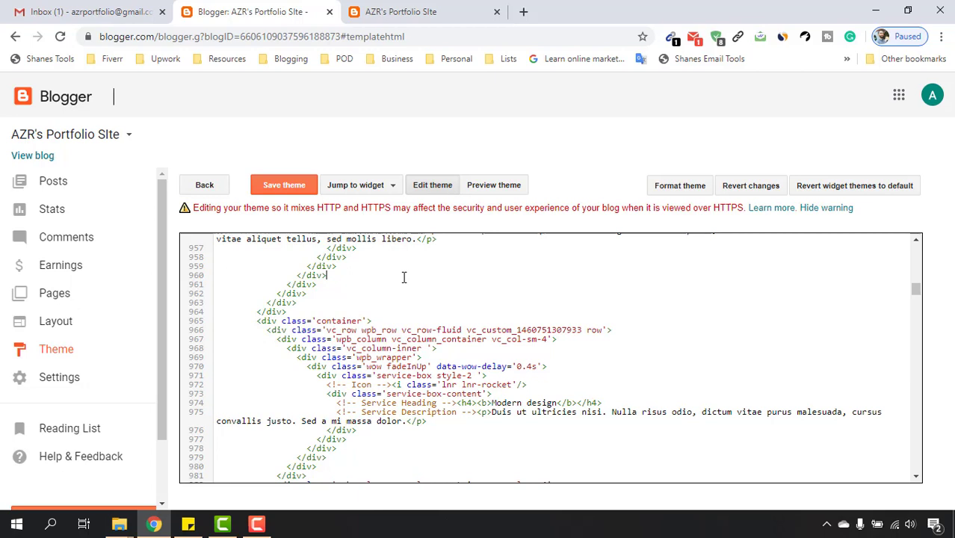
{"action": "key", "text": "ctrl+f"}
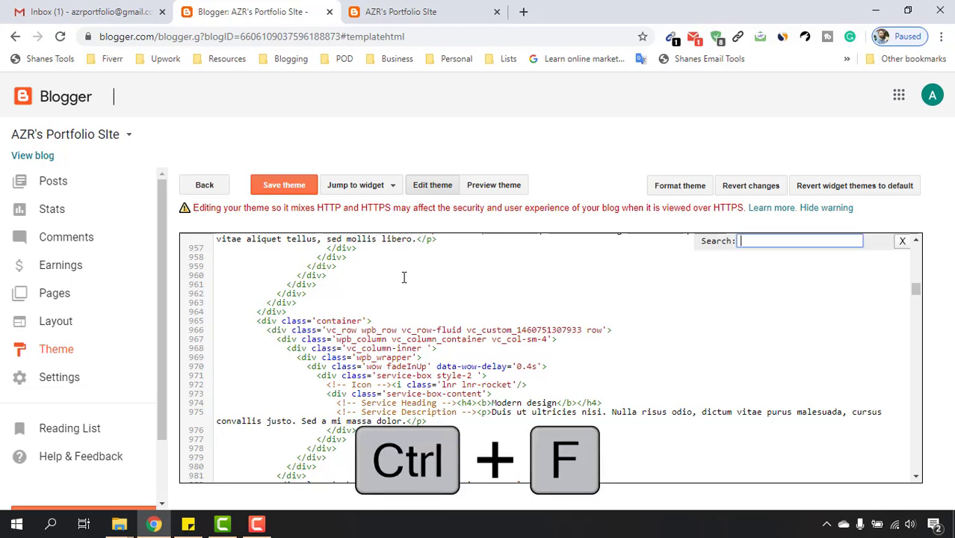
{"action": "mouse_move", "coordinate": [633, 282]}
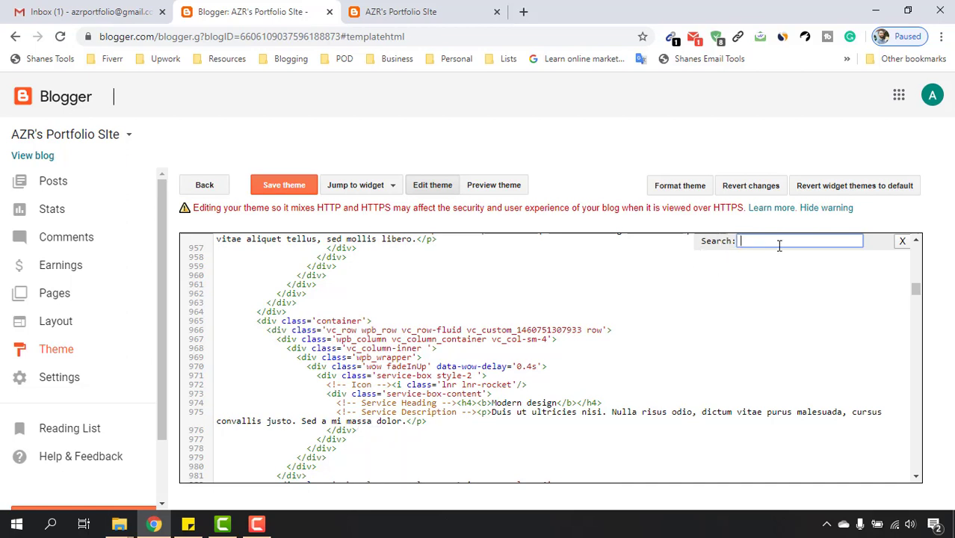
{"action": "mouse_move", "coordinate": [807, 245]}
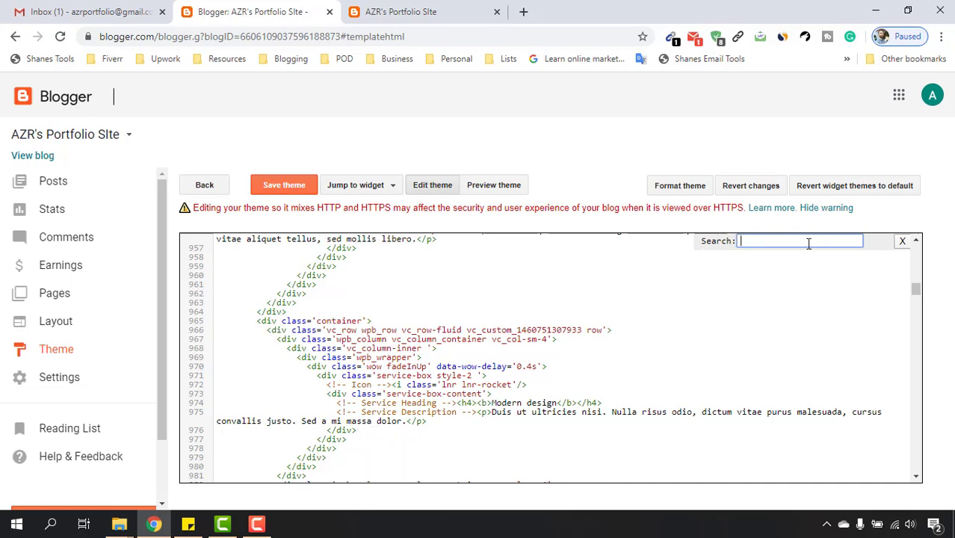
{"action": "right_click", "coordinate": [799, 240]}
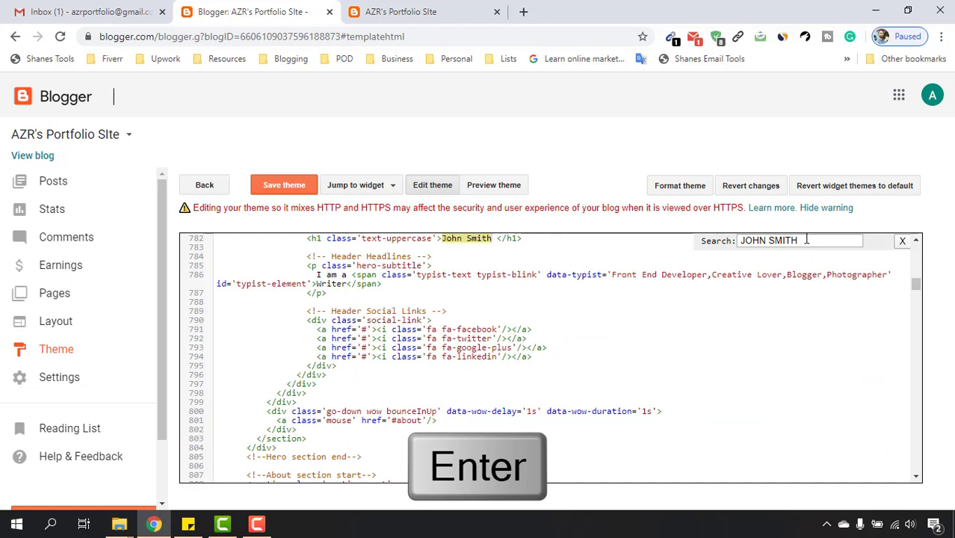
Step: Jump to the John Smith h1 line in the theme code to replace it with Azharul Rafy
{"action": "key", "text": "Enter"}
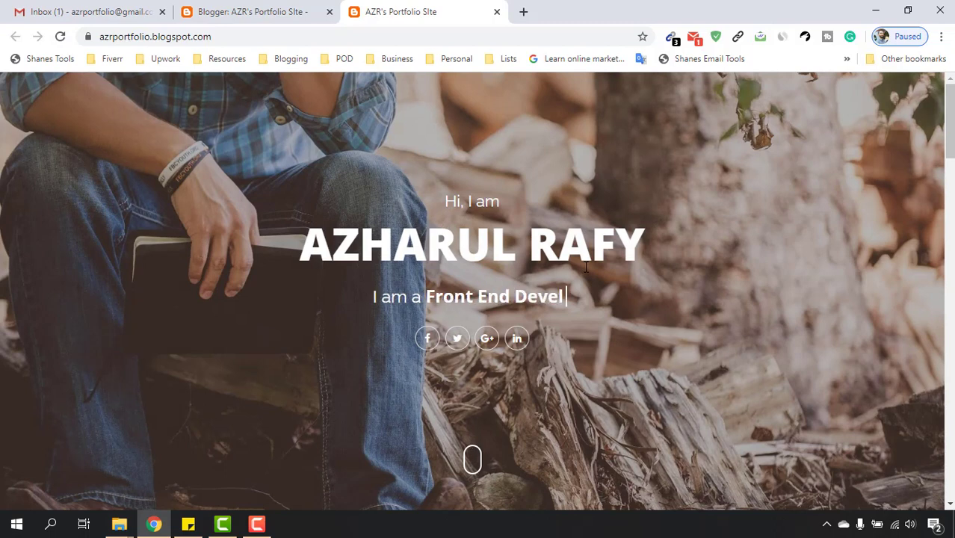
{"action": "type", "text": "oper"}
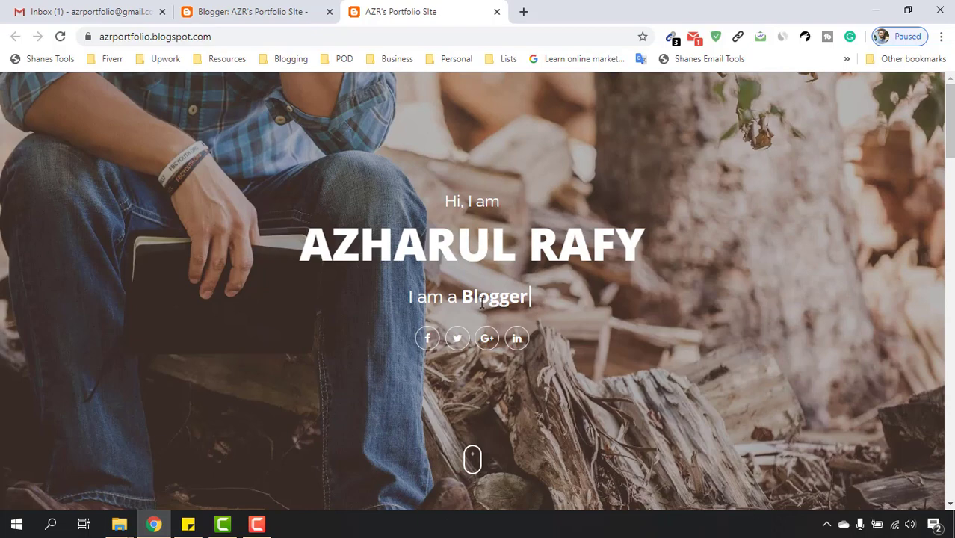
{"action": "left_click", "coordinate": [251, 12]}
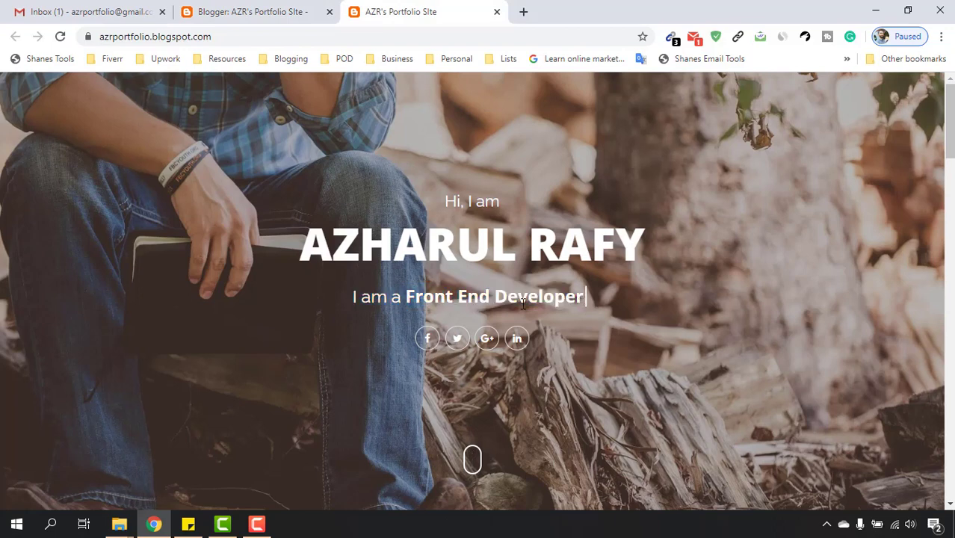
{"action": "mouse_move", "coordinate": [387, 331]}
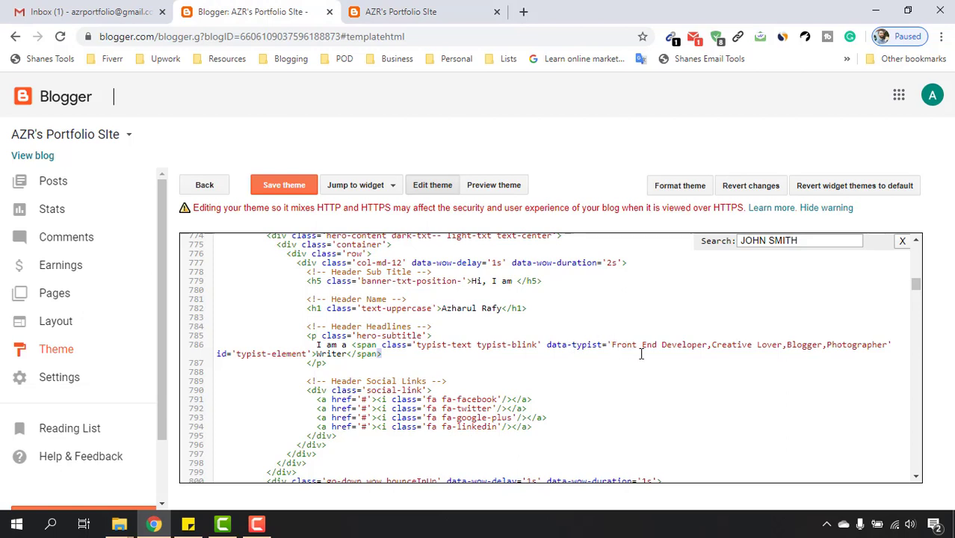
{"action": "mouse_move", "coordinate": [800, 353]}
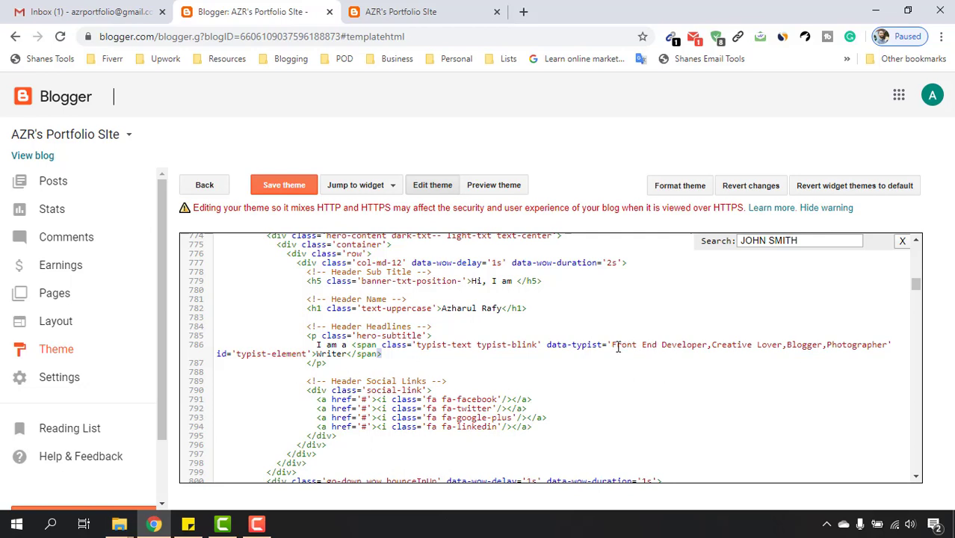
Step: Select the old data-typist job titles and start replacing them with 'Social Media Manager'
{"action": "left_click", "coordinate": [400, 12]}
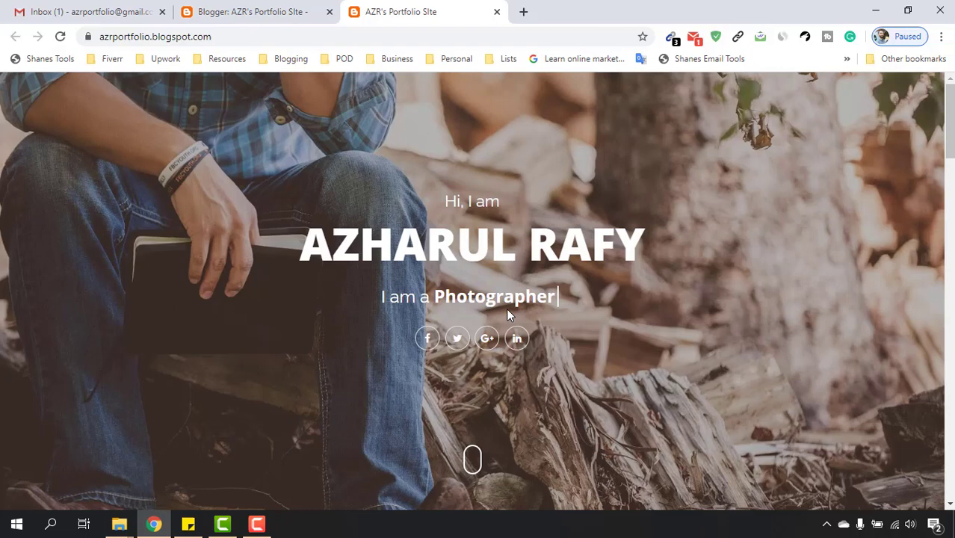
{"action": "left_click", "coordinate": [251, 12]}
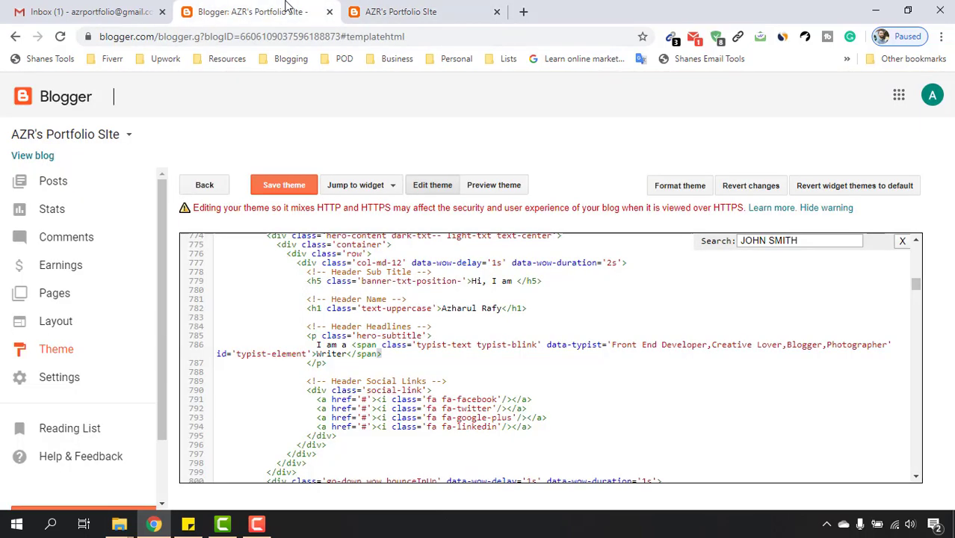
{"action": "left_click_drag", "start_coordinate": [611, 343], "coordinate": [717, 344]}
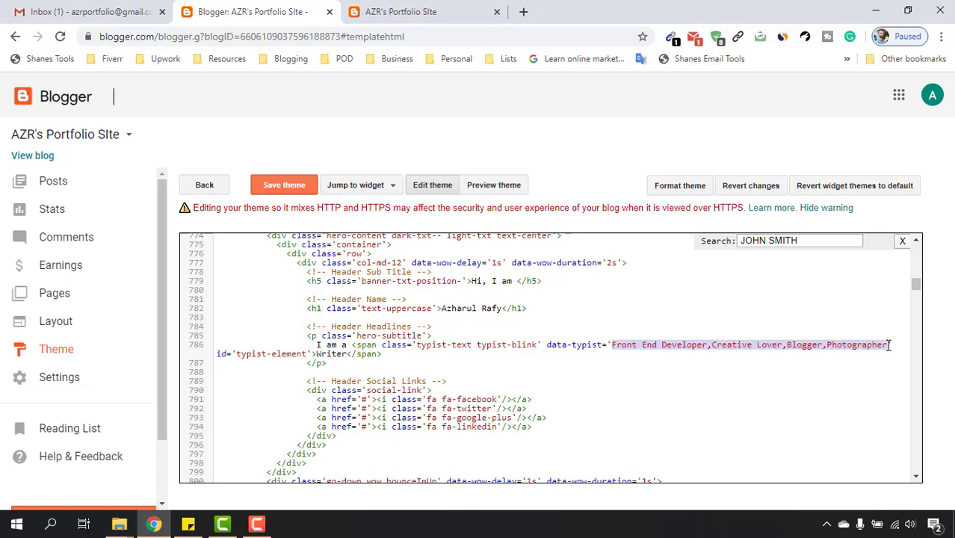
{"action": "type", "text": "Social M"}
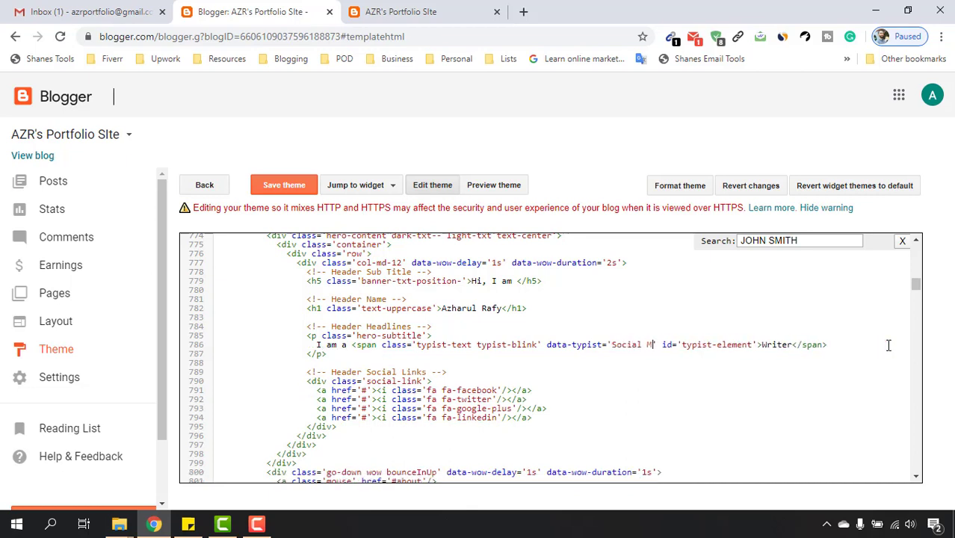
{"action": "type", "text": "edia Manager, Lead Generation Specialist"}
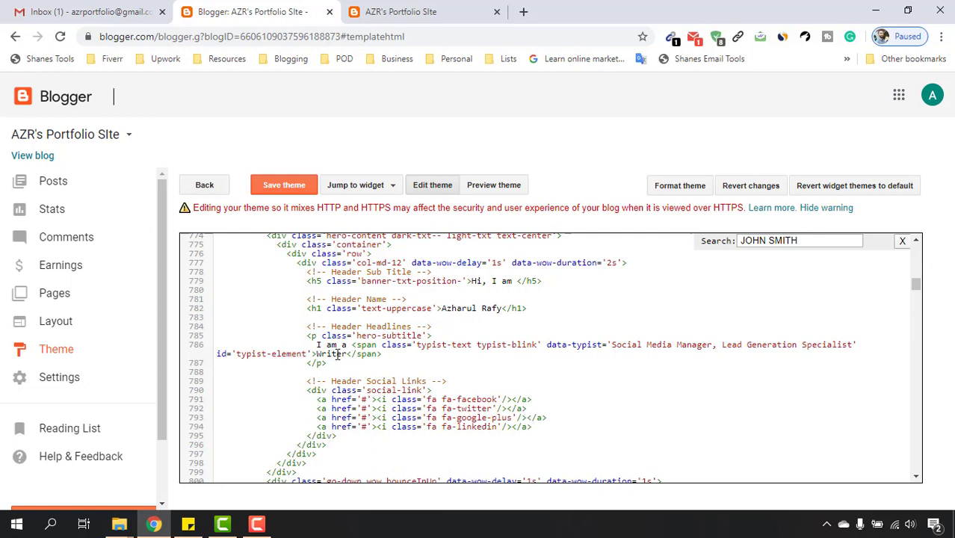
{"action": "left_click", "coordinate": [424, 12]}
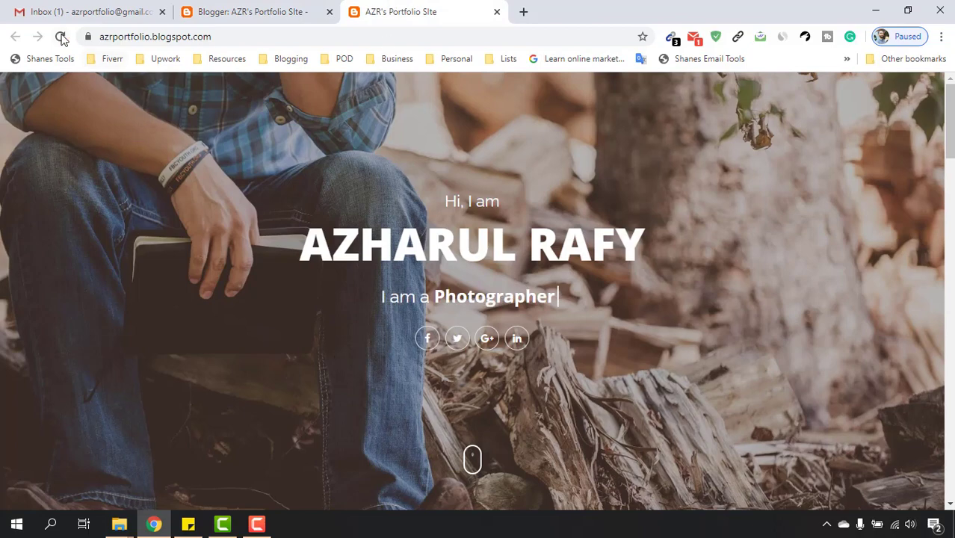
{"action": "left_click", "coordinate": [251, 12]}
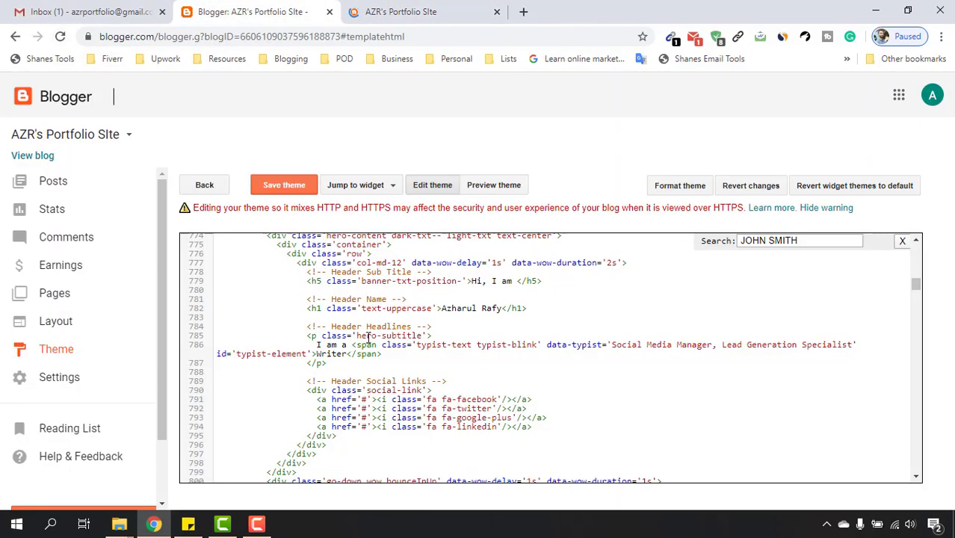
{"action": "left_click", "coordinate": [422, 12]}
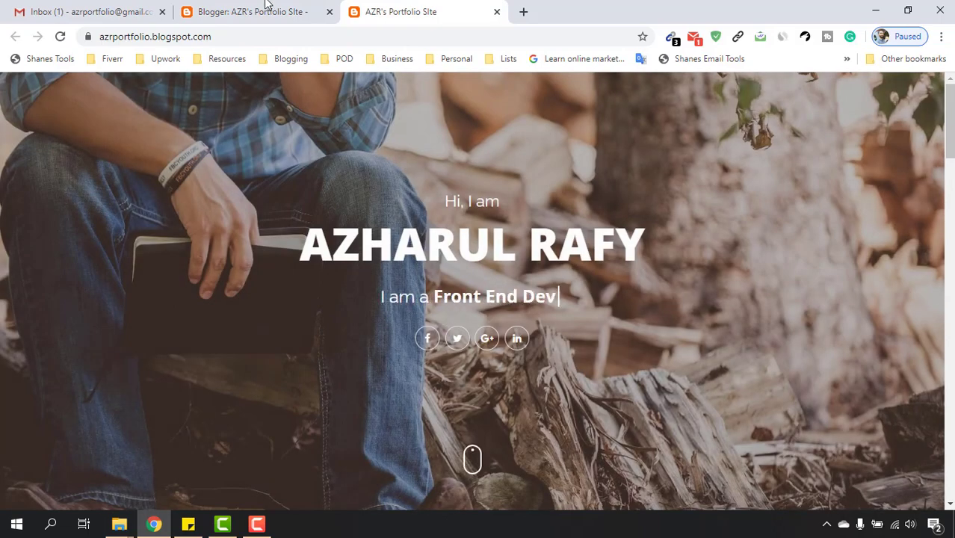
{"action": "left_click", "coordinate": [251, 12]}
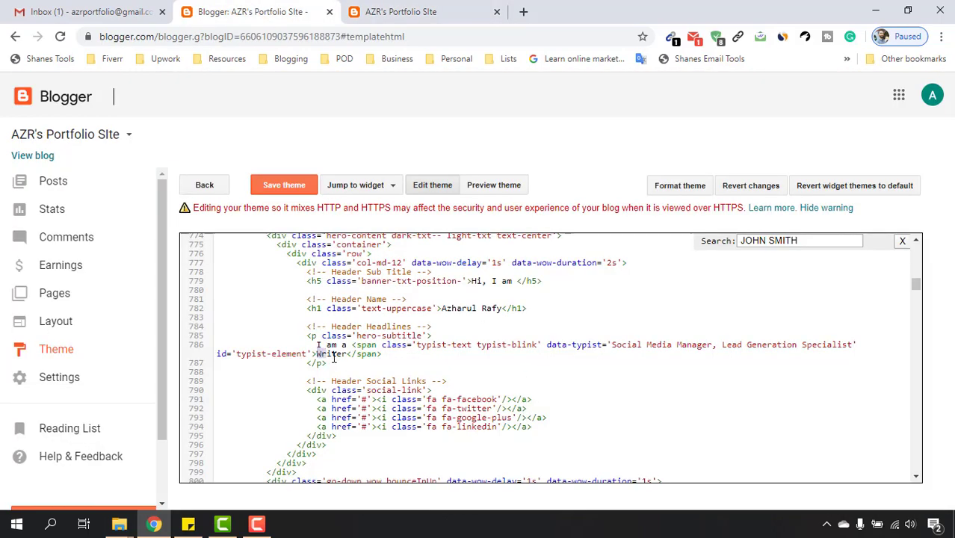
Step: Replace the fallback role 'Writer' with 'Virtual Assistant' in the typist span and save the theme
{"action": "double_click", "coordinate": [330, 353]}
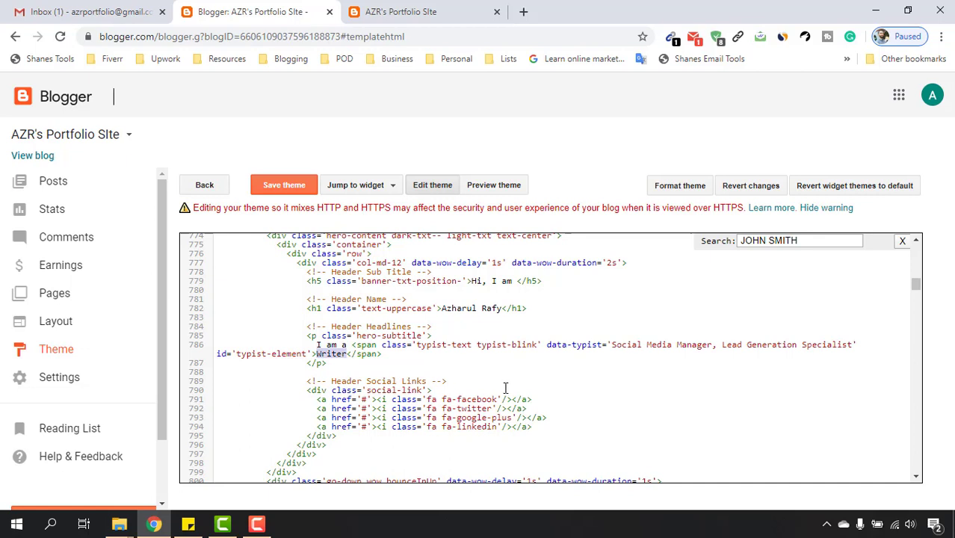
{"action": "type", "text": "Virtualk"}
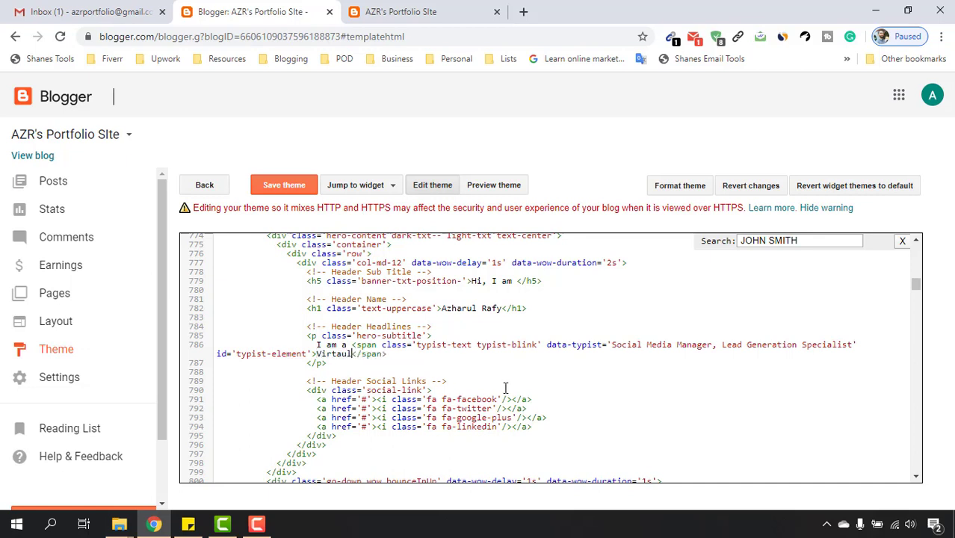
{"action": "type", "text": "A"}
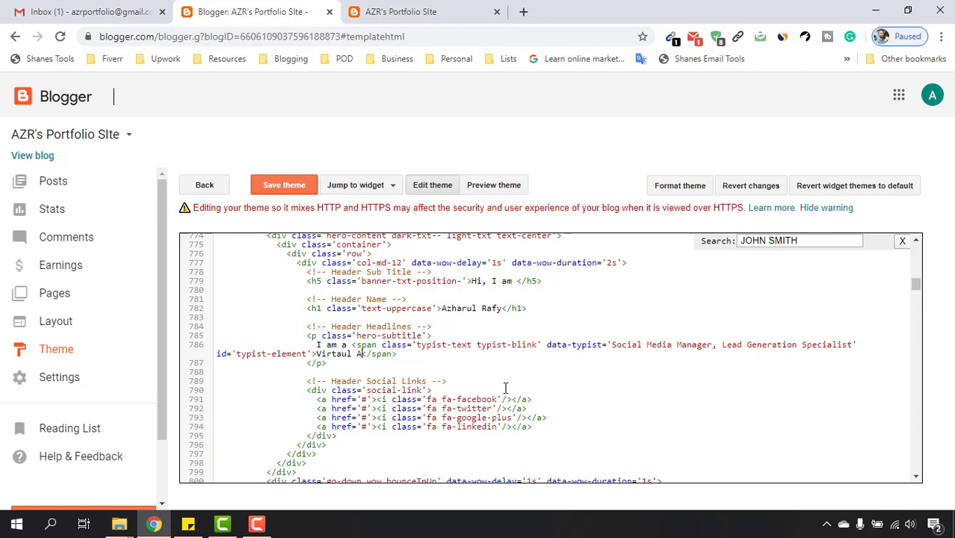
{"action": "type", "text": "ssistant"}
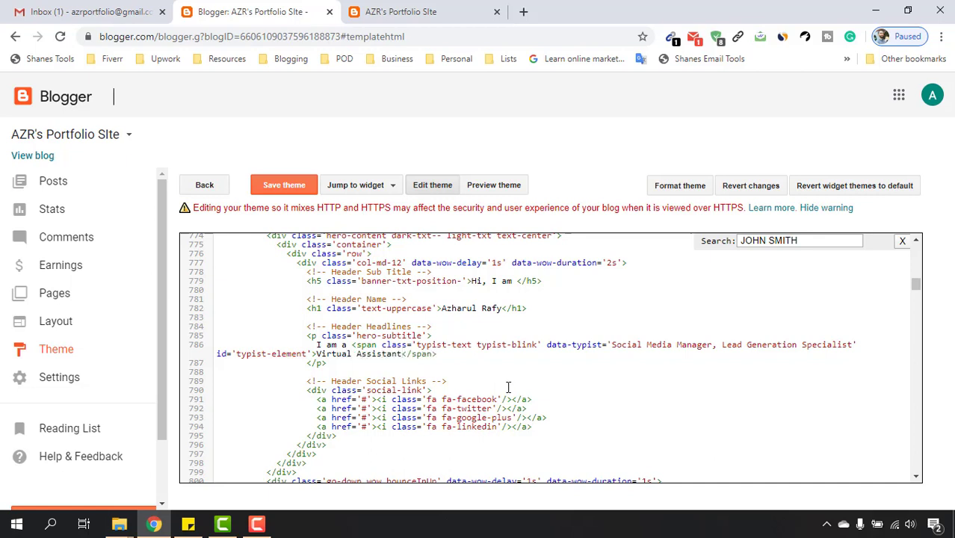
{"action": "left_click", "coordinate": [284, 185]}
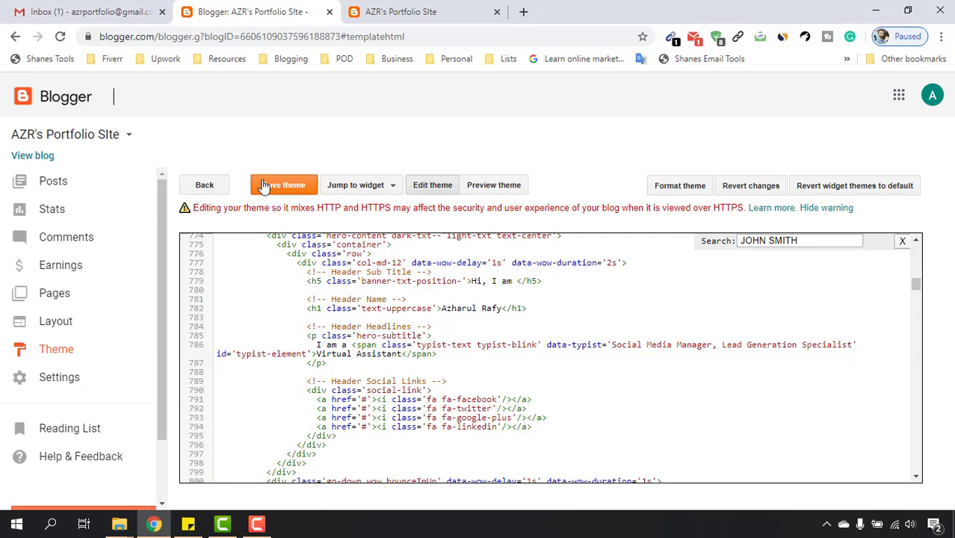
{"action": "left_click", "coordinate": [426, 12]}
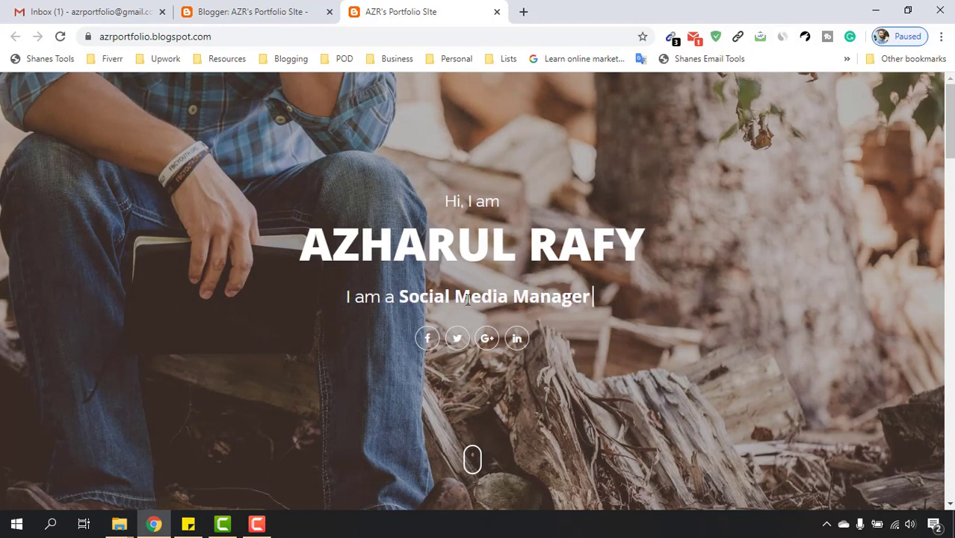
{"action": "mouse_move", "coordinate": [607, 307]}
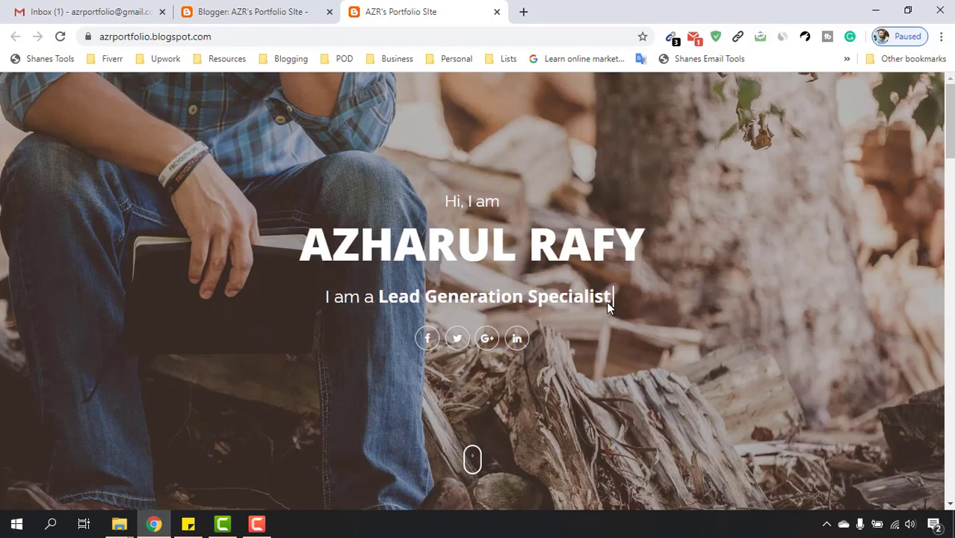
Step: Highlight the Azharul Rafy name and rotating job title text on the live hero
{"action": "left_click_drag", "start_coordinate": [611, 298], "coordinate": [396, 212]}
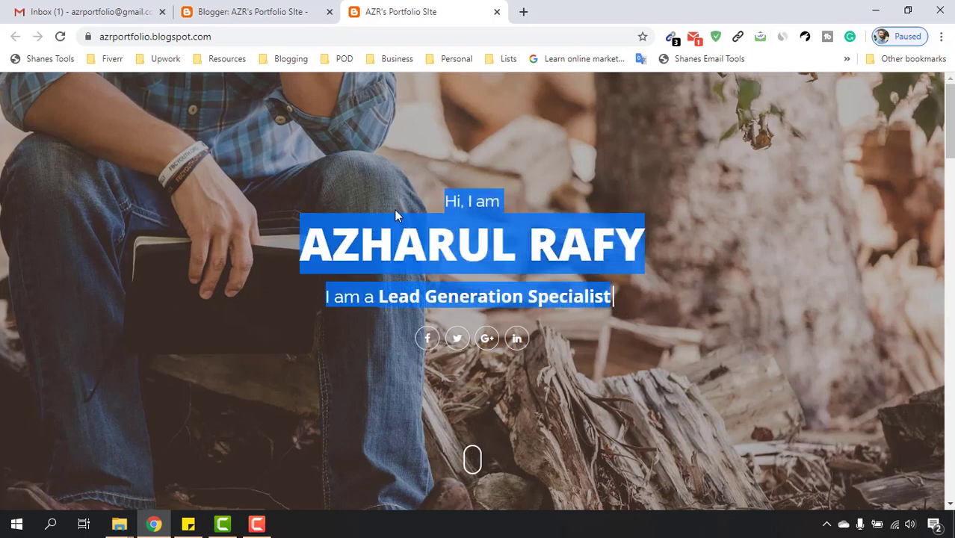